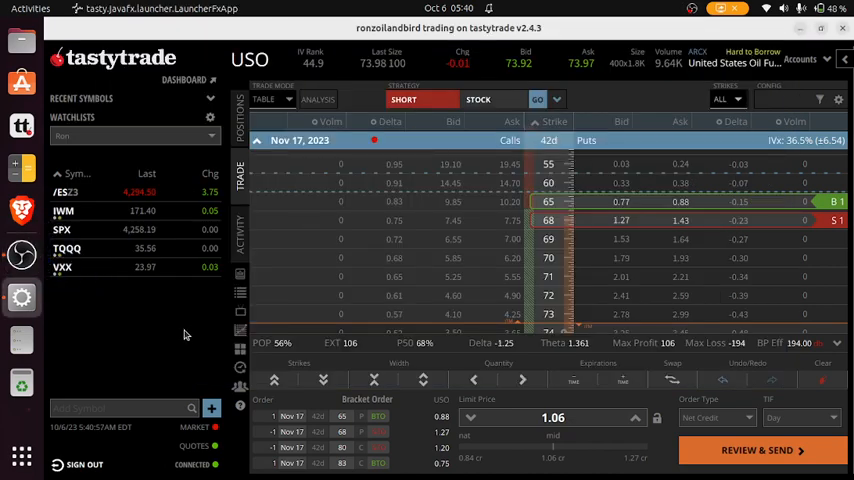
pyautogui.click(250, 60)
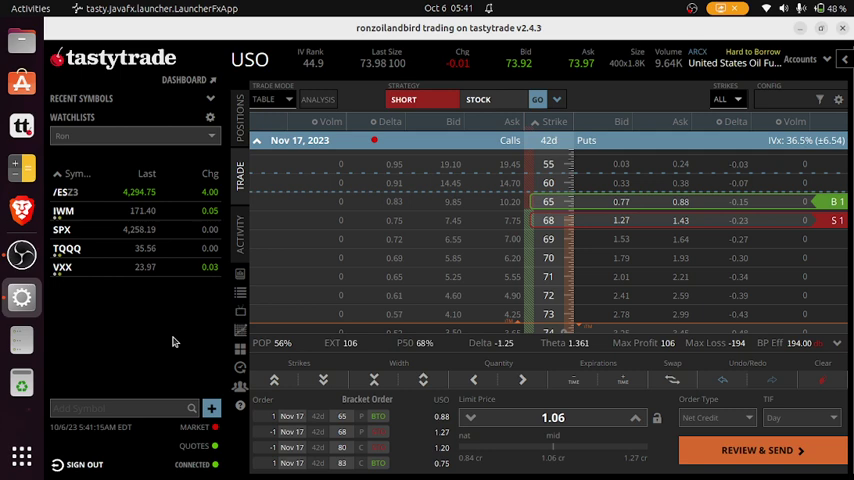
pyautogui.moveTo(136, 304)
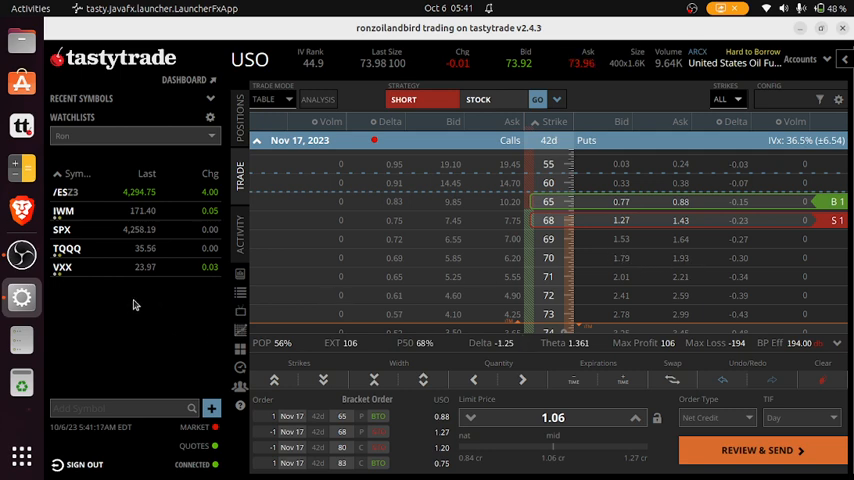
pyautogui.moveTo(150, 314)
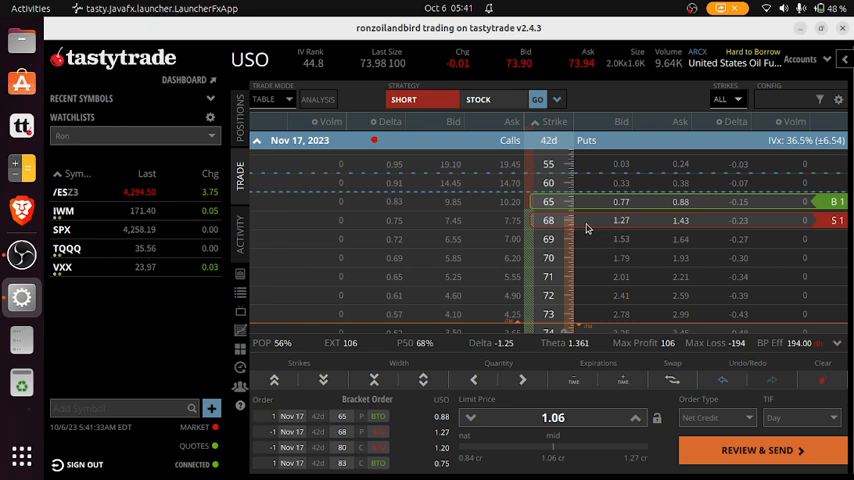
pyautogui.scroll(-3)
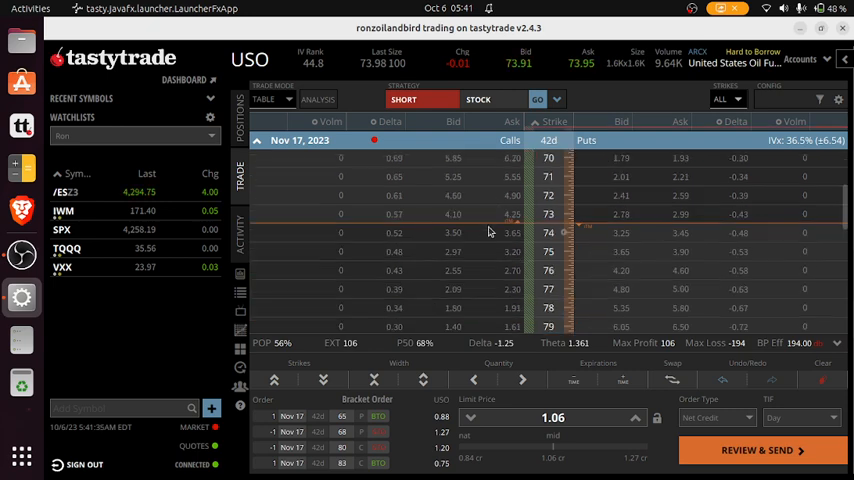
pyautogui.scroll(-3)
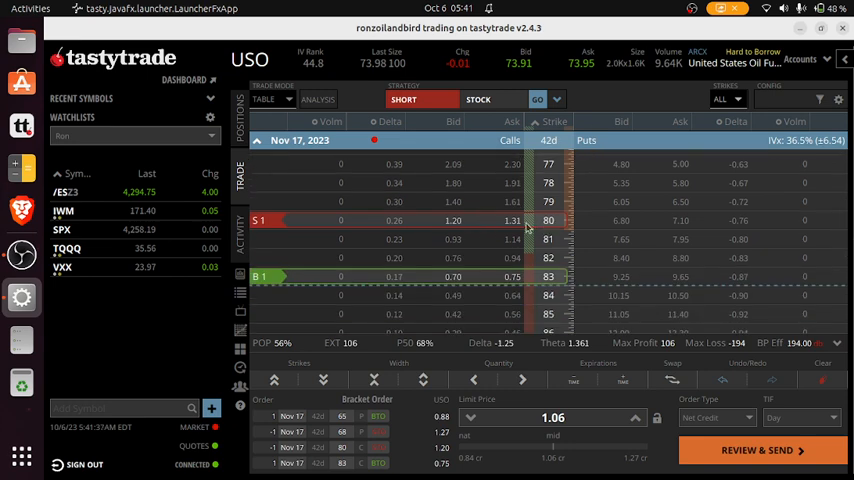
pyautogui.moveTo(528, 276)
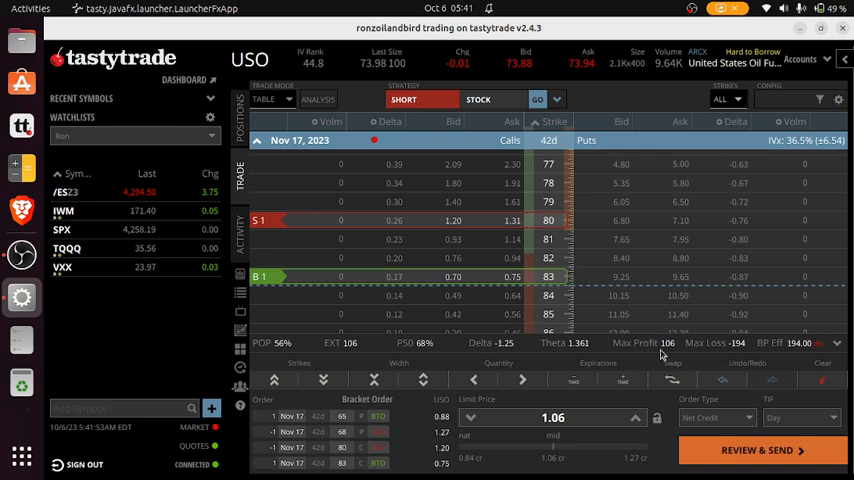
pyautogui.moveTo(724, 338)
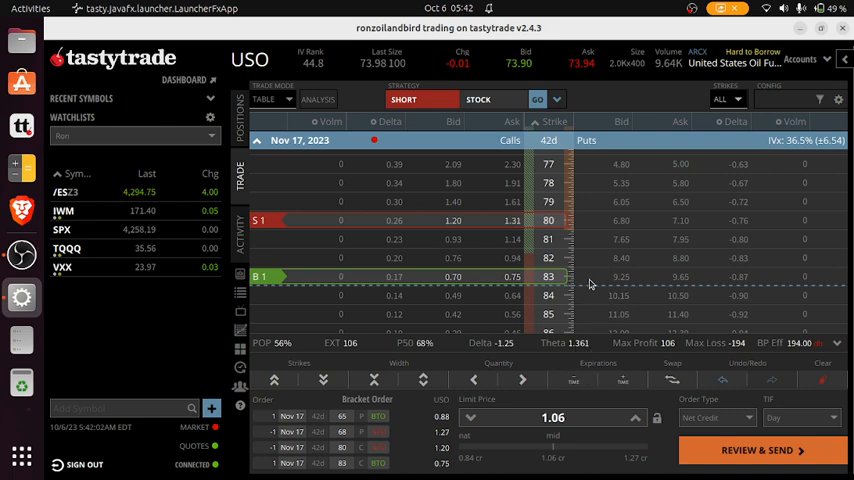
pyautogui.moveTo(624, 244)
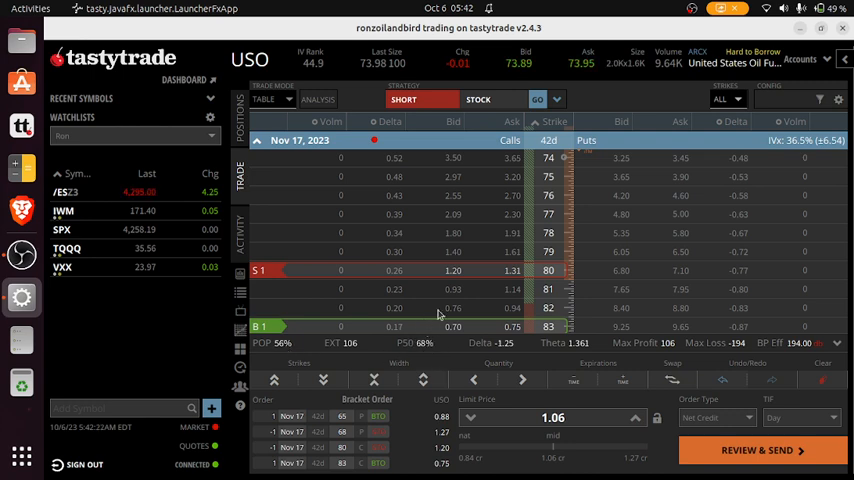
pyautogui.moveTo(360, 220)
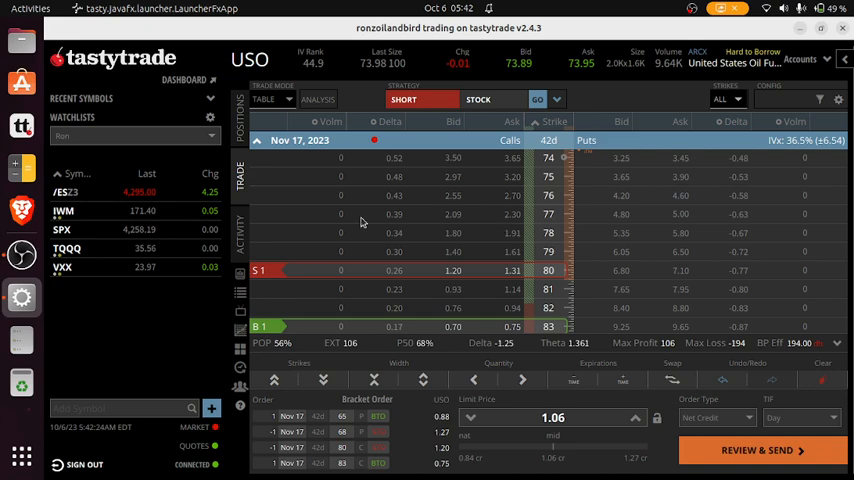